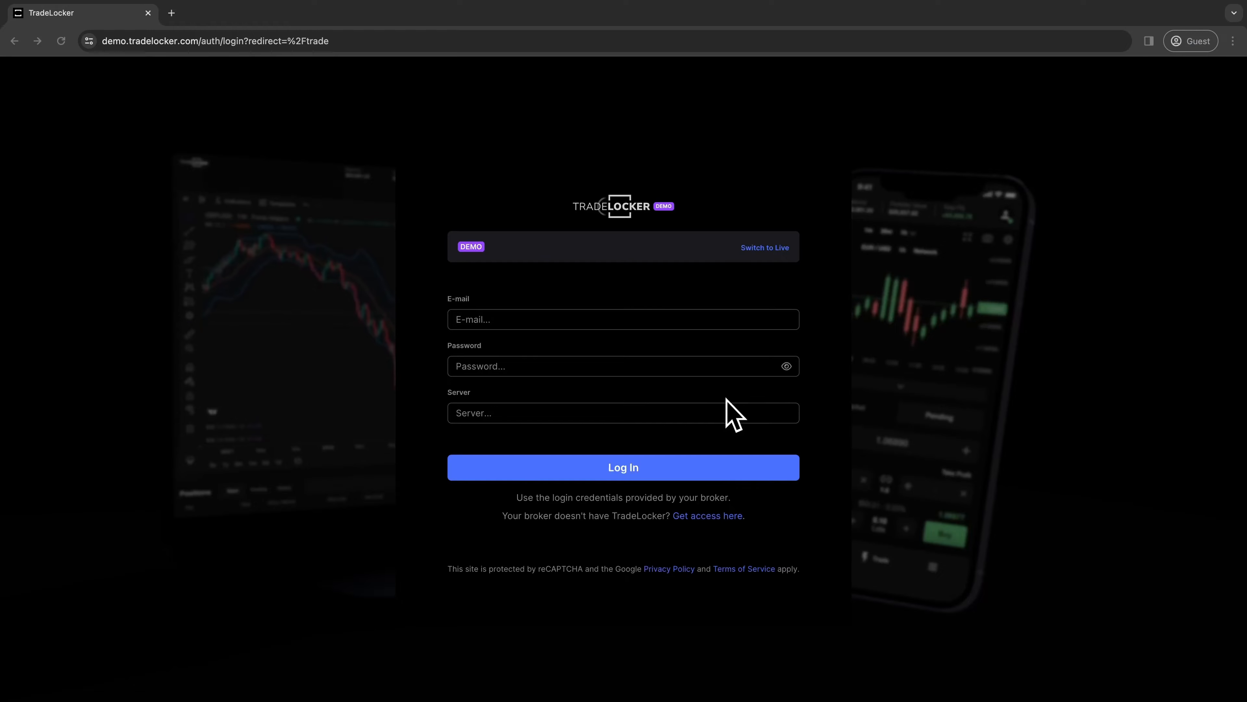
mouse_move(734, 400)
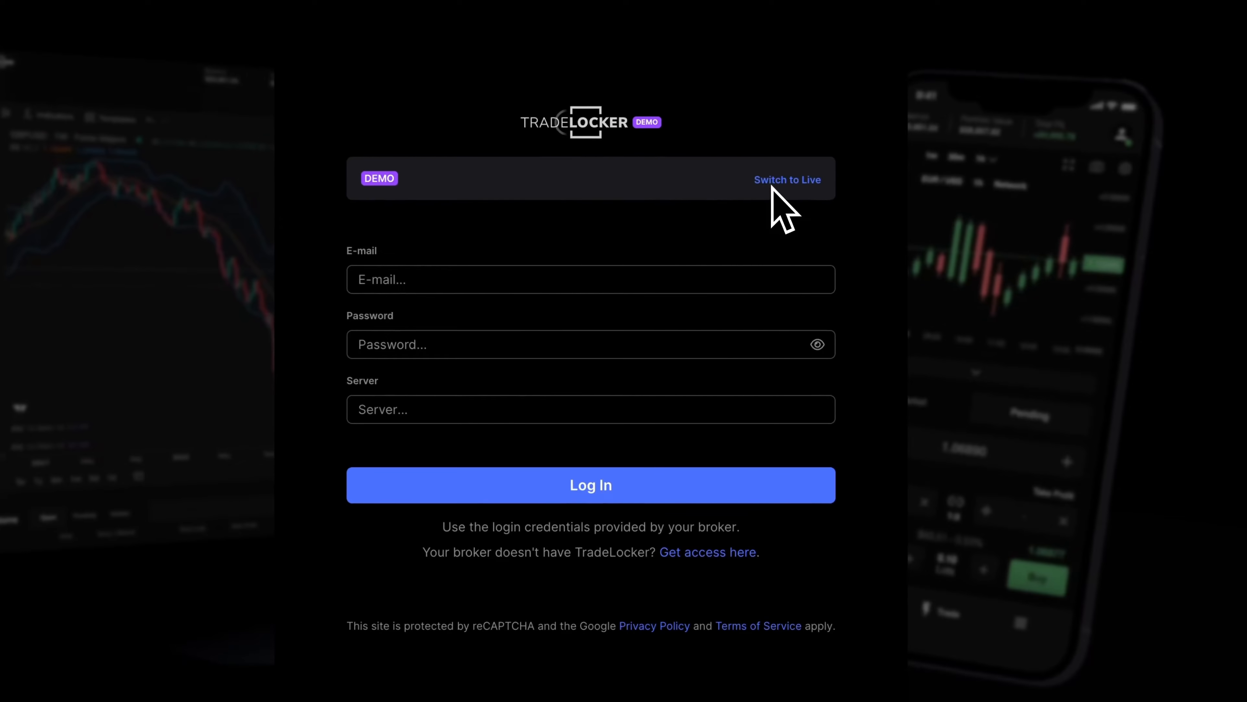
Switch the login to the Live environment and log in with the e-mail, password and server.
left_click(786, 180)
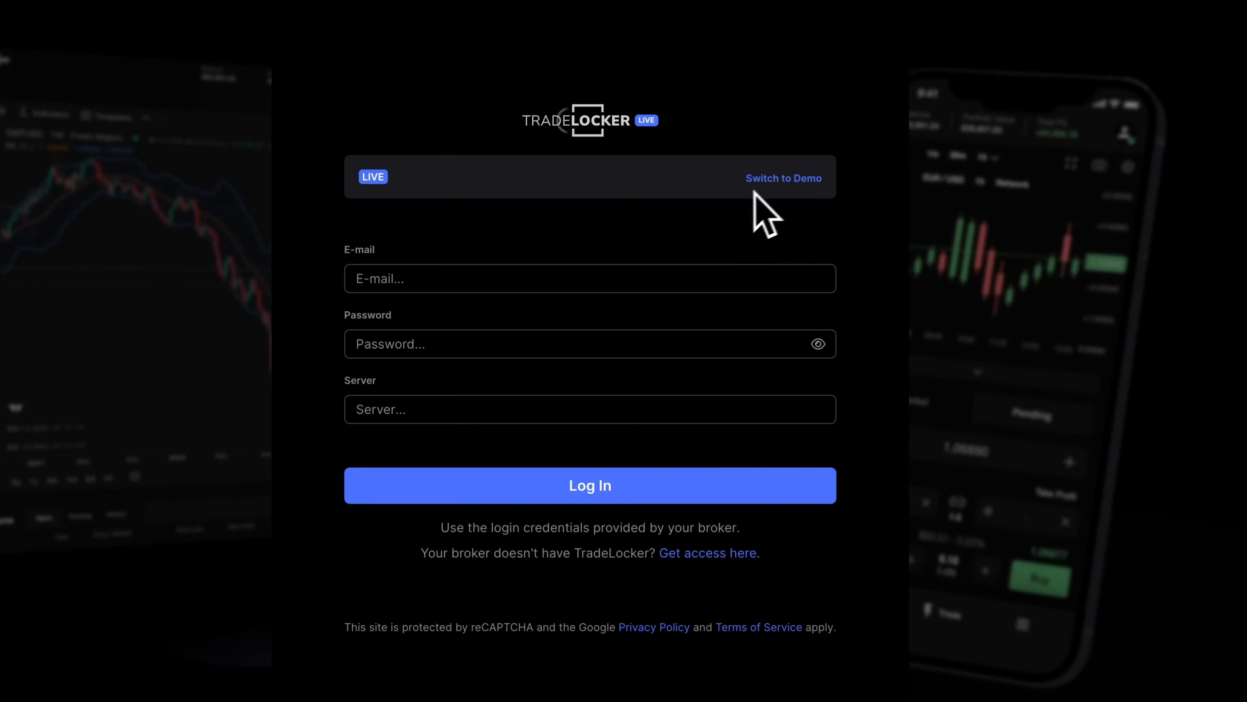
left_click(589, 278)
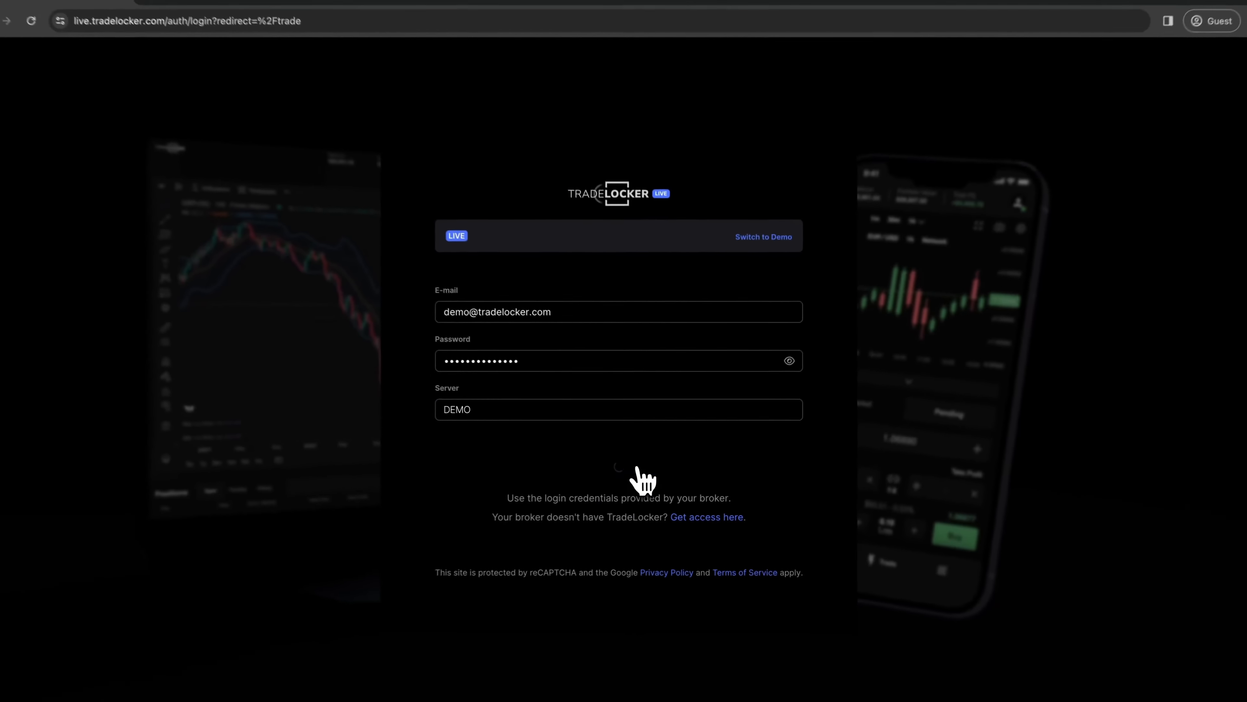
left_click(617, 478)
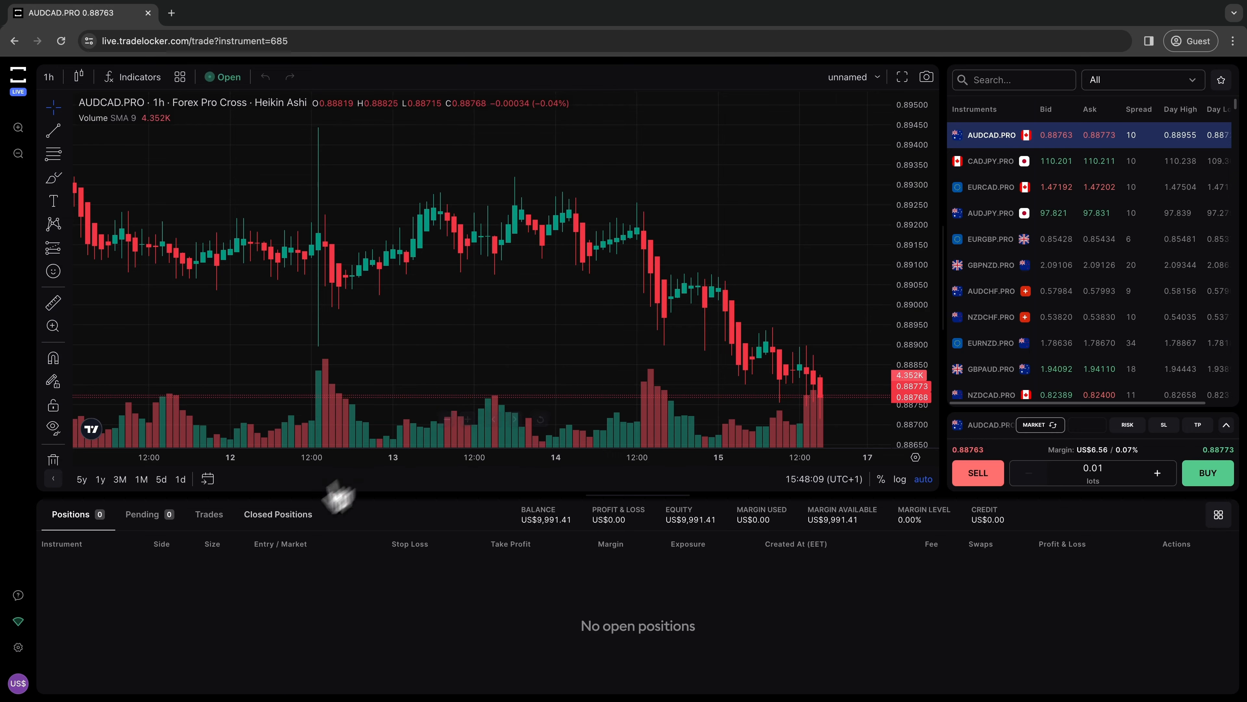
Bring up the account menu showing Trading account 1 and the Switch to Demo option.
left_click(17, 682)
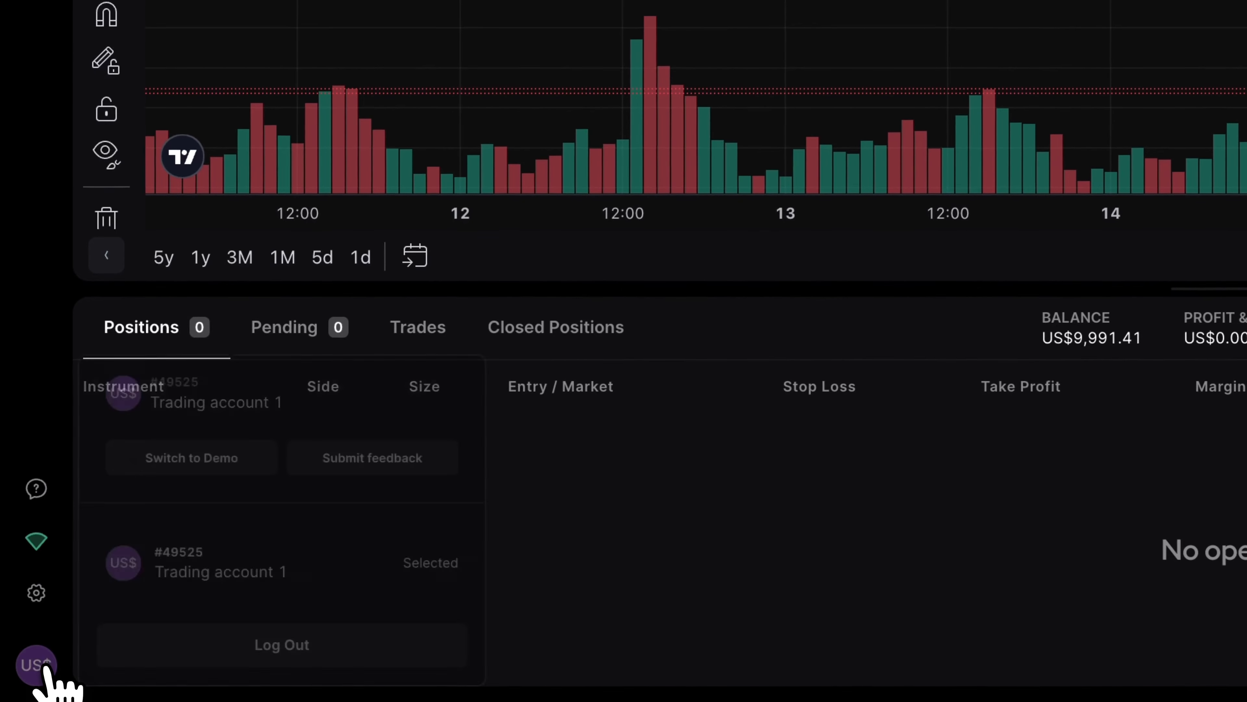
left_click(35, 665)
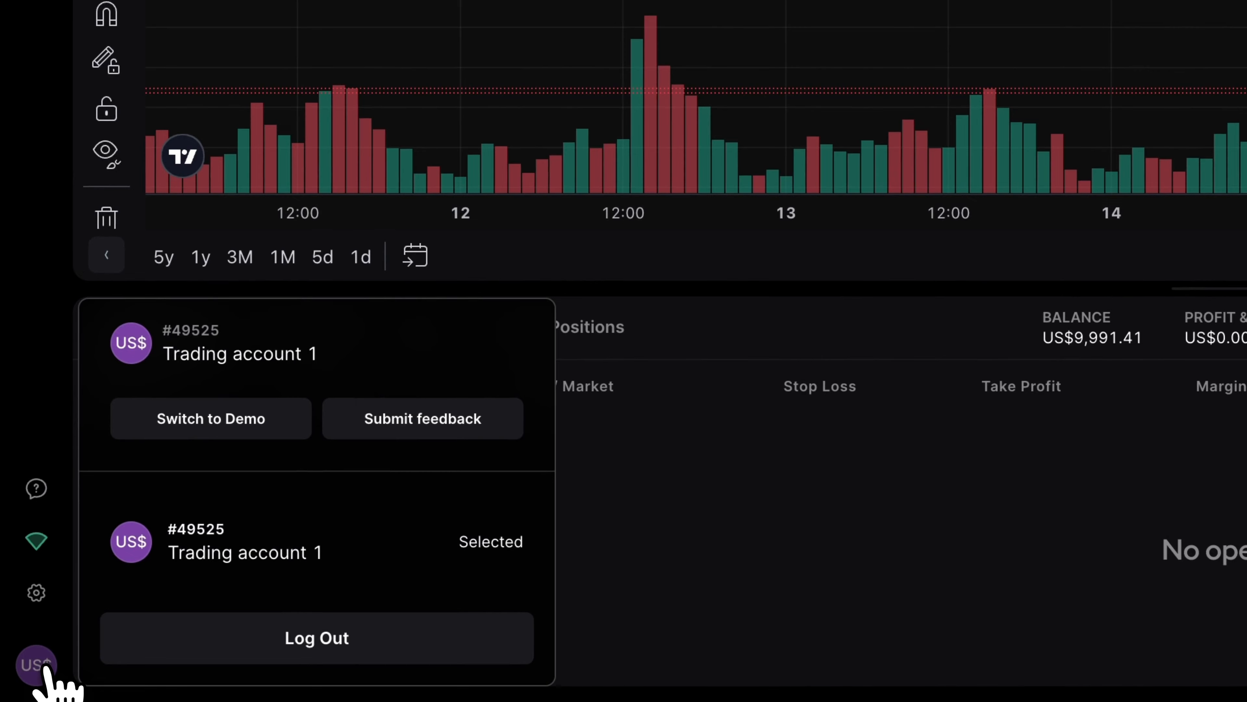
mouse_move(211, 418)
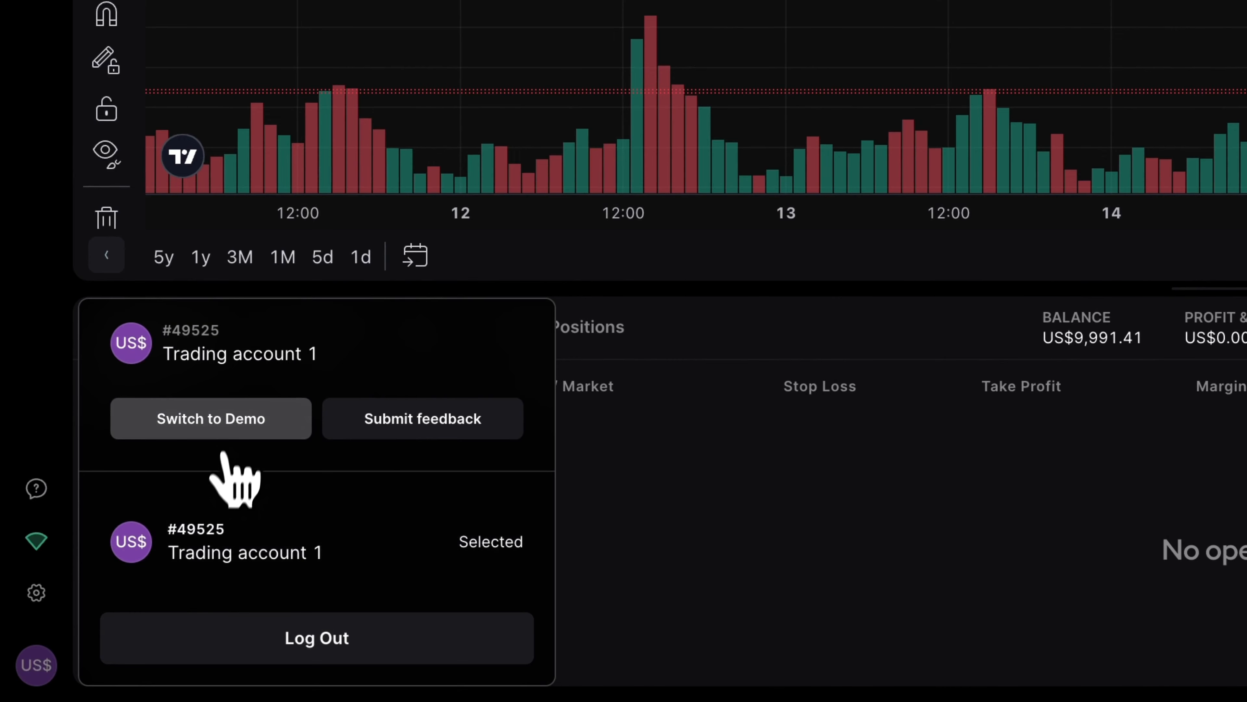